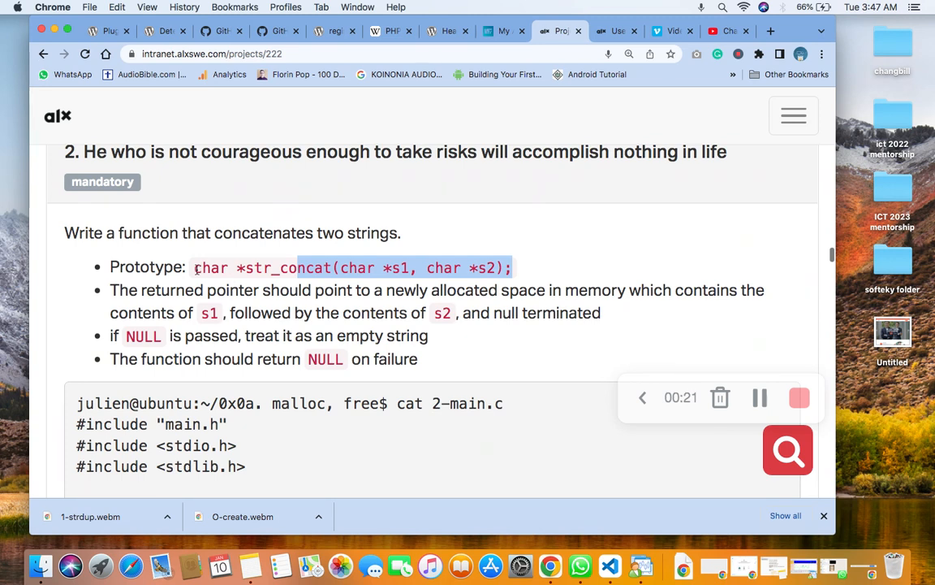
Copy the 2-main.c example code for the str_concat task from the project page
{"action": "left_click", "coordinate": [616, 31]}
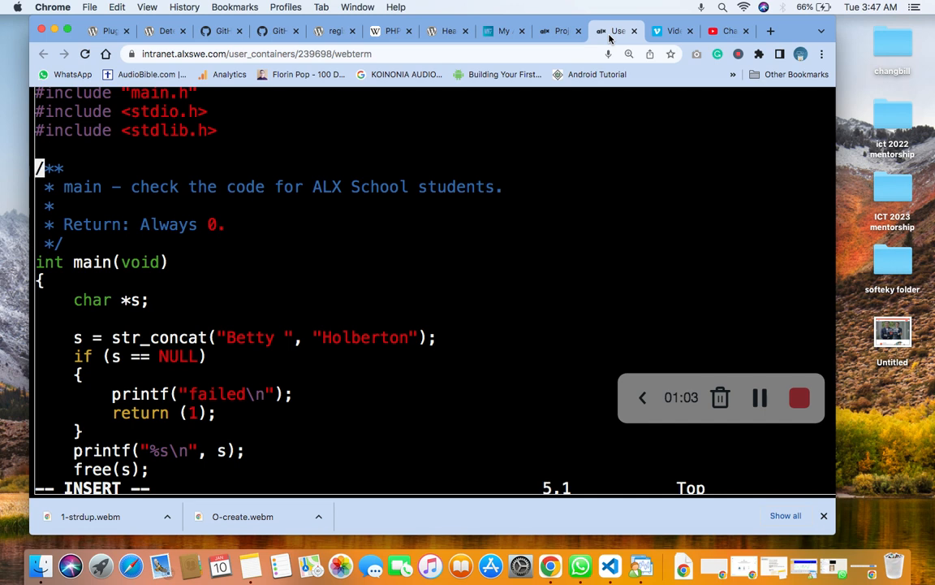
Paste the str_concat test main into vim and scroll to verify free and return 0
{"action": "scroll", "scroll_direction": "down", "scroll_amount": 3}
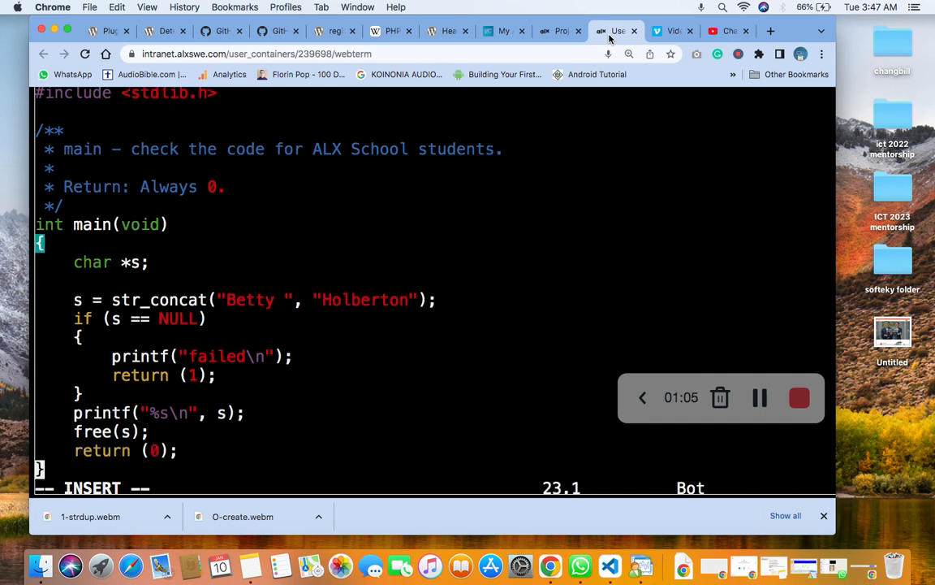